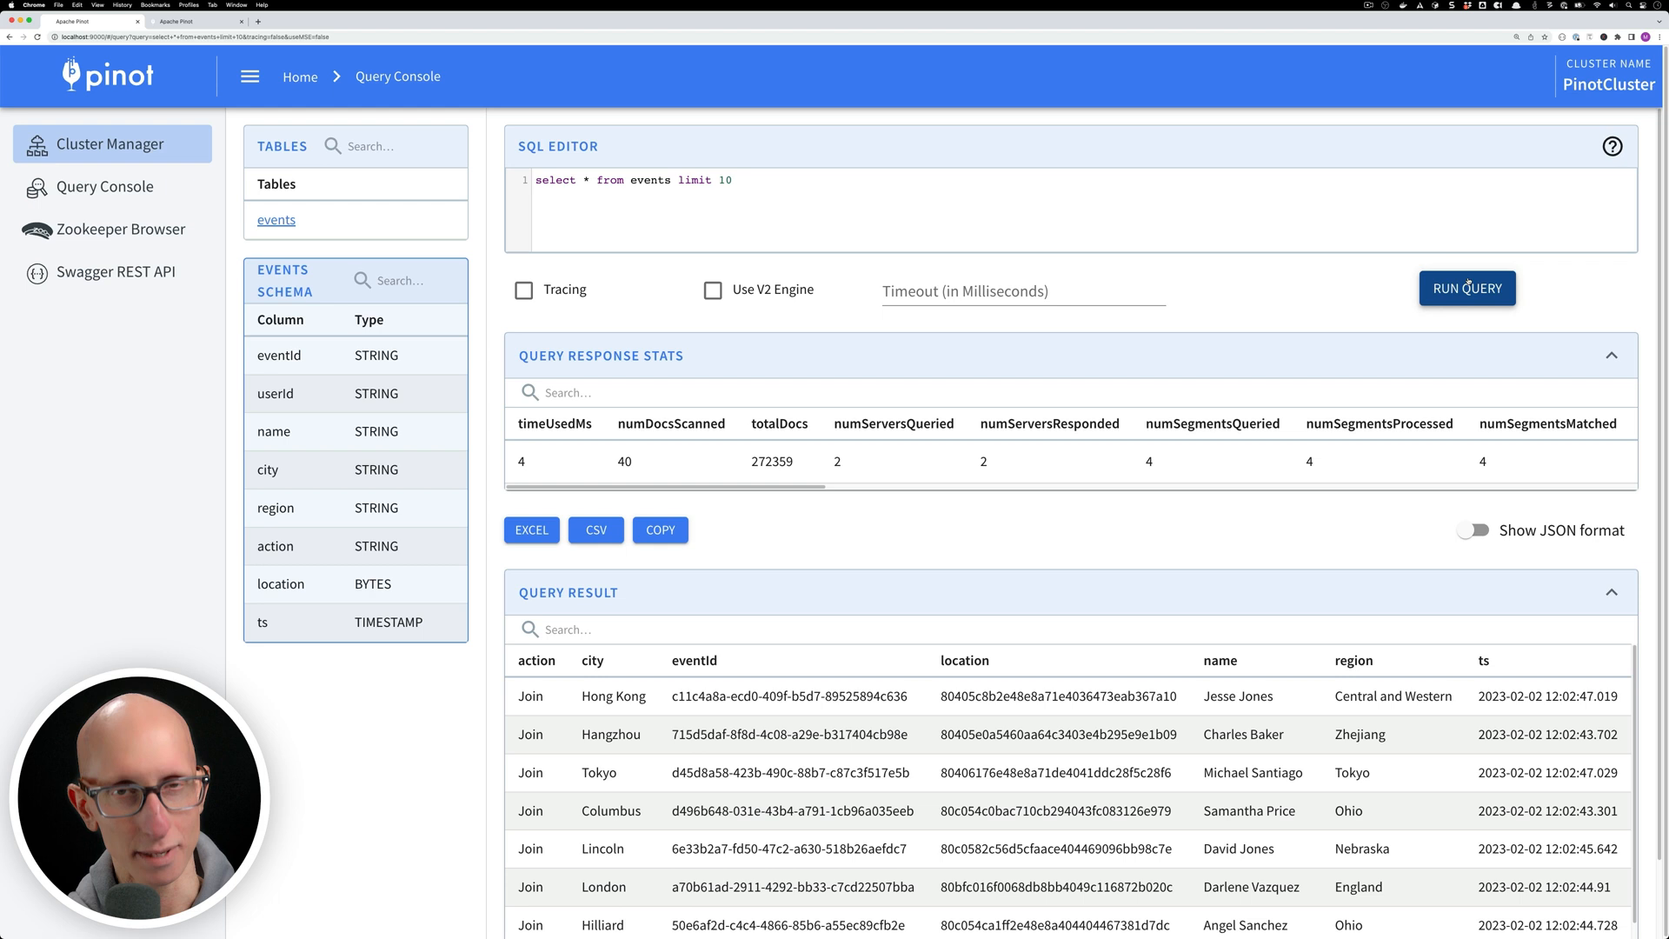
Run SELECT $segmentName, count(*) FROM events GROUP BY $segmentName, returning four segments with counts.
left_click(1467, 287)
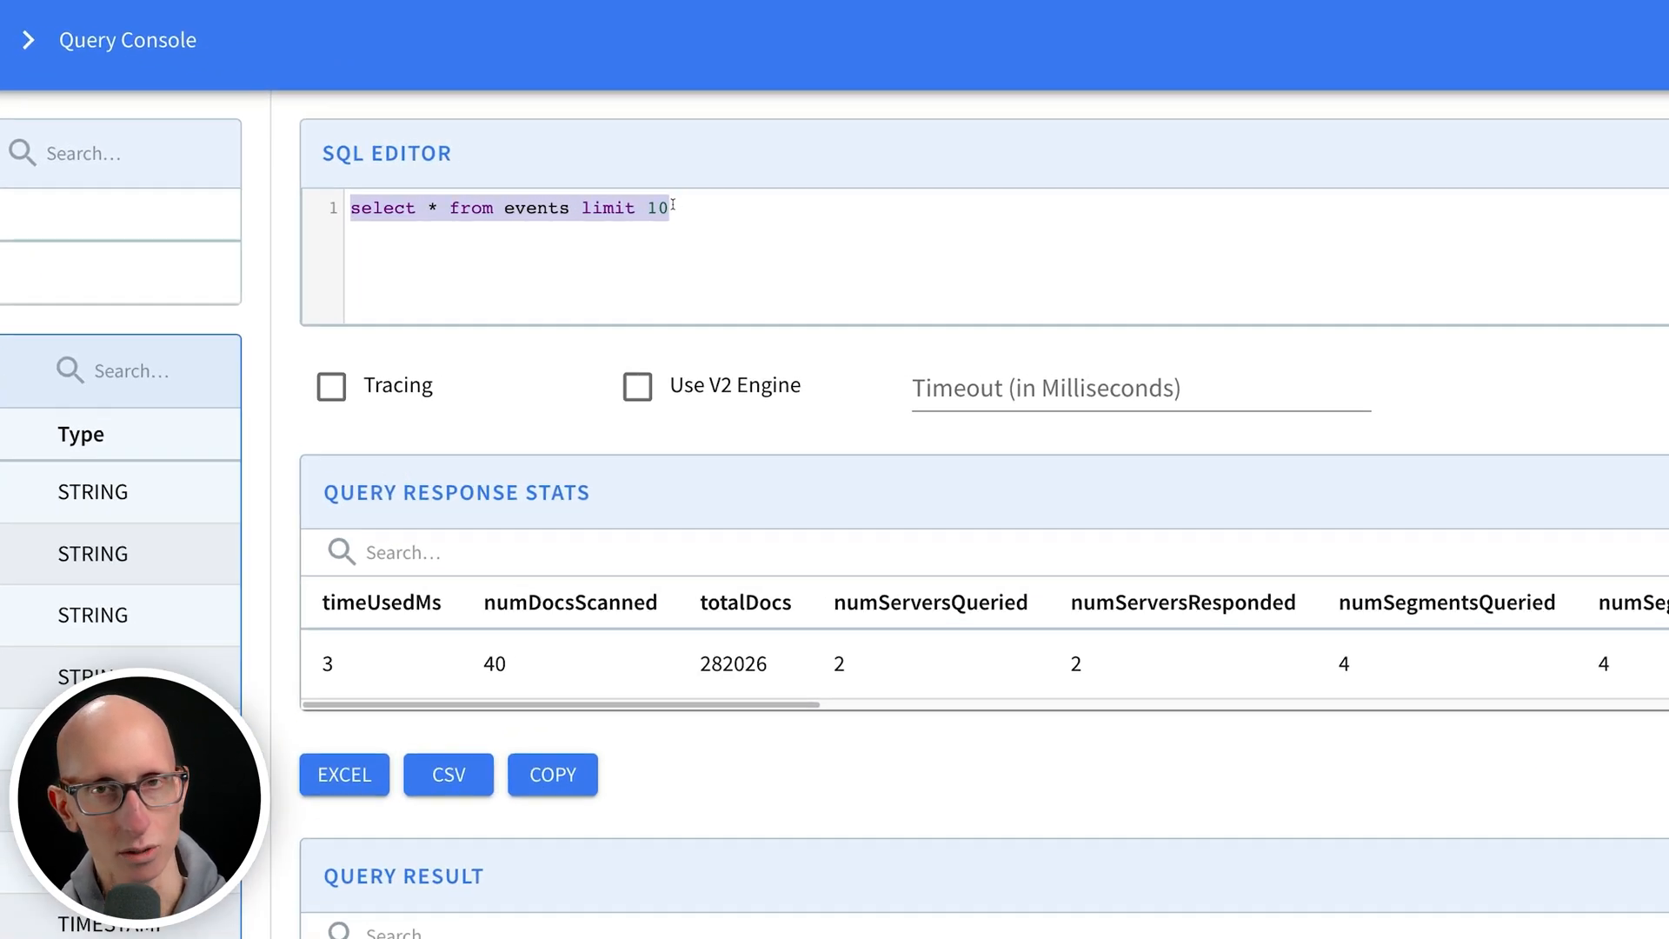
type("SELECT $segment")
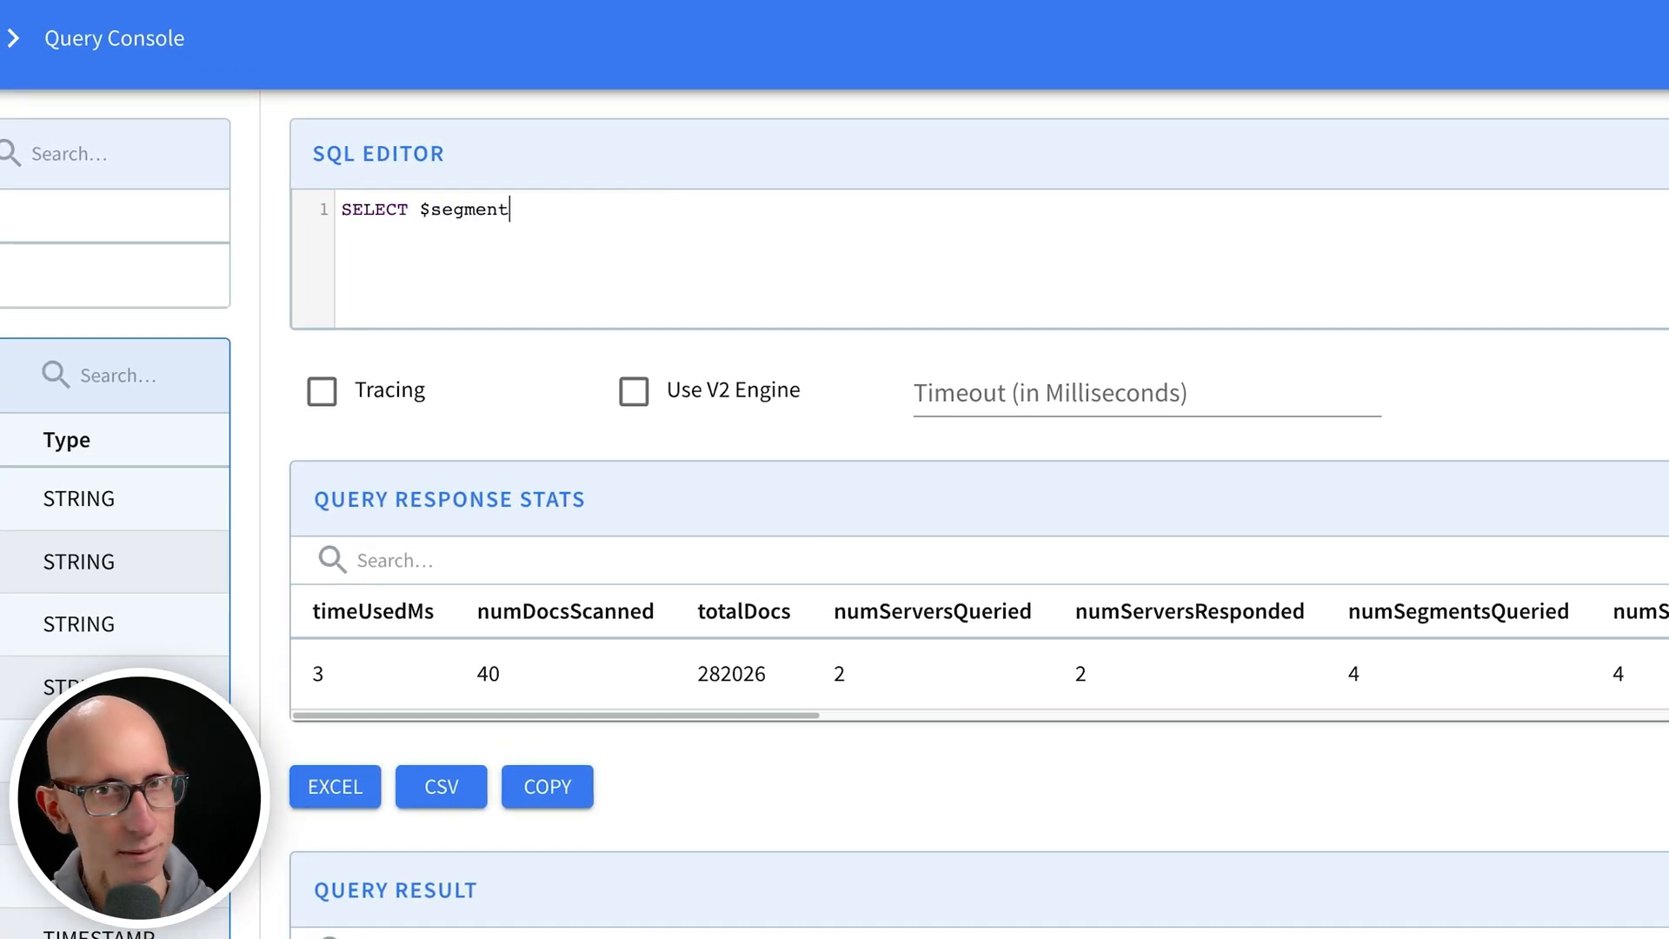
type("Name, count(*)")
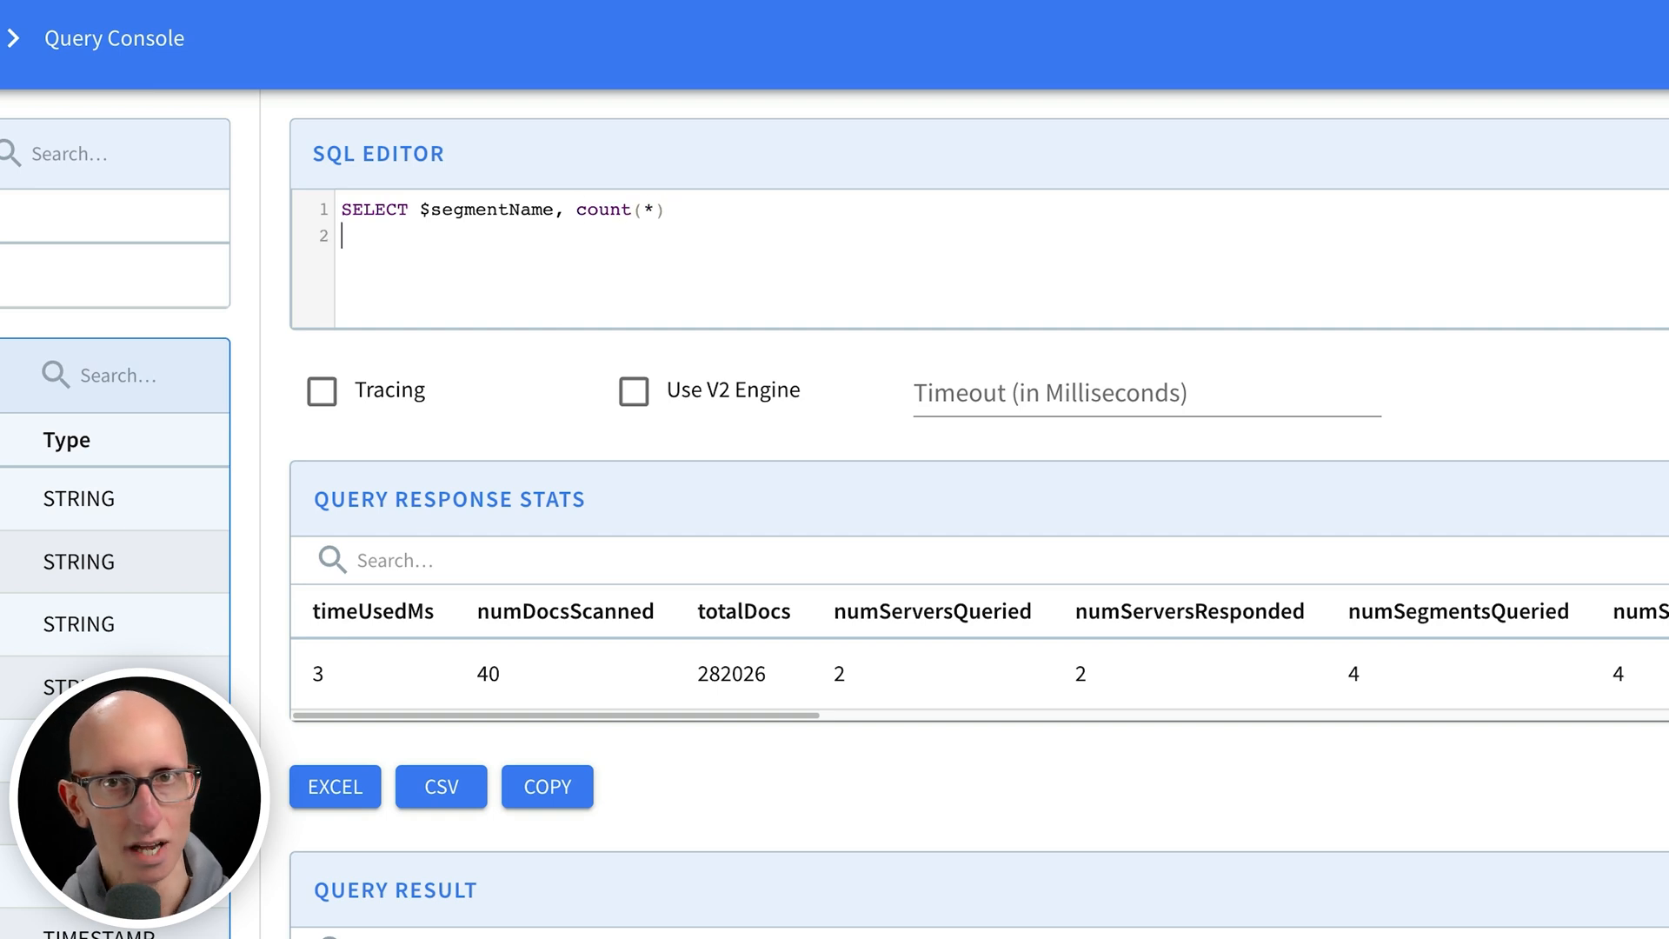
type("FROM events")
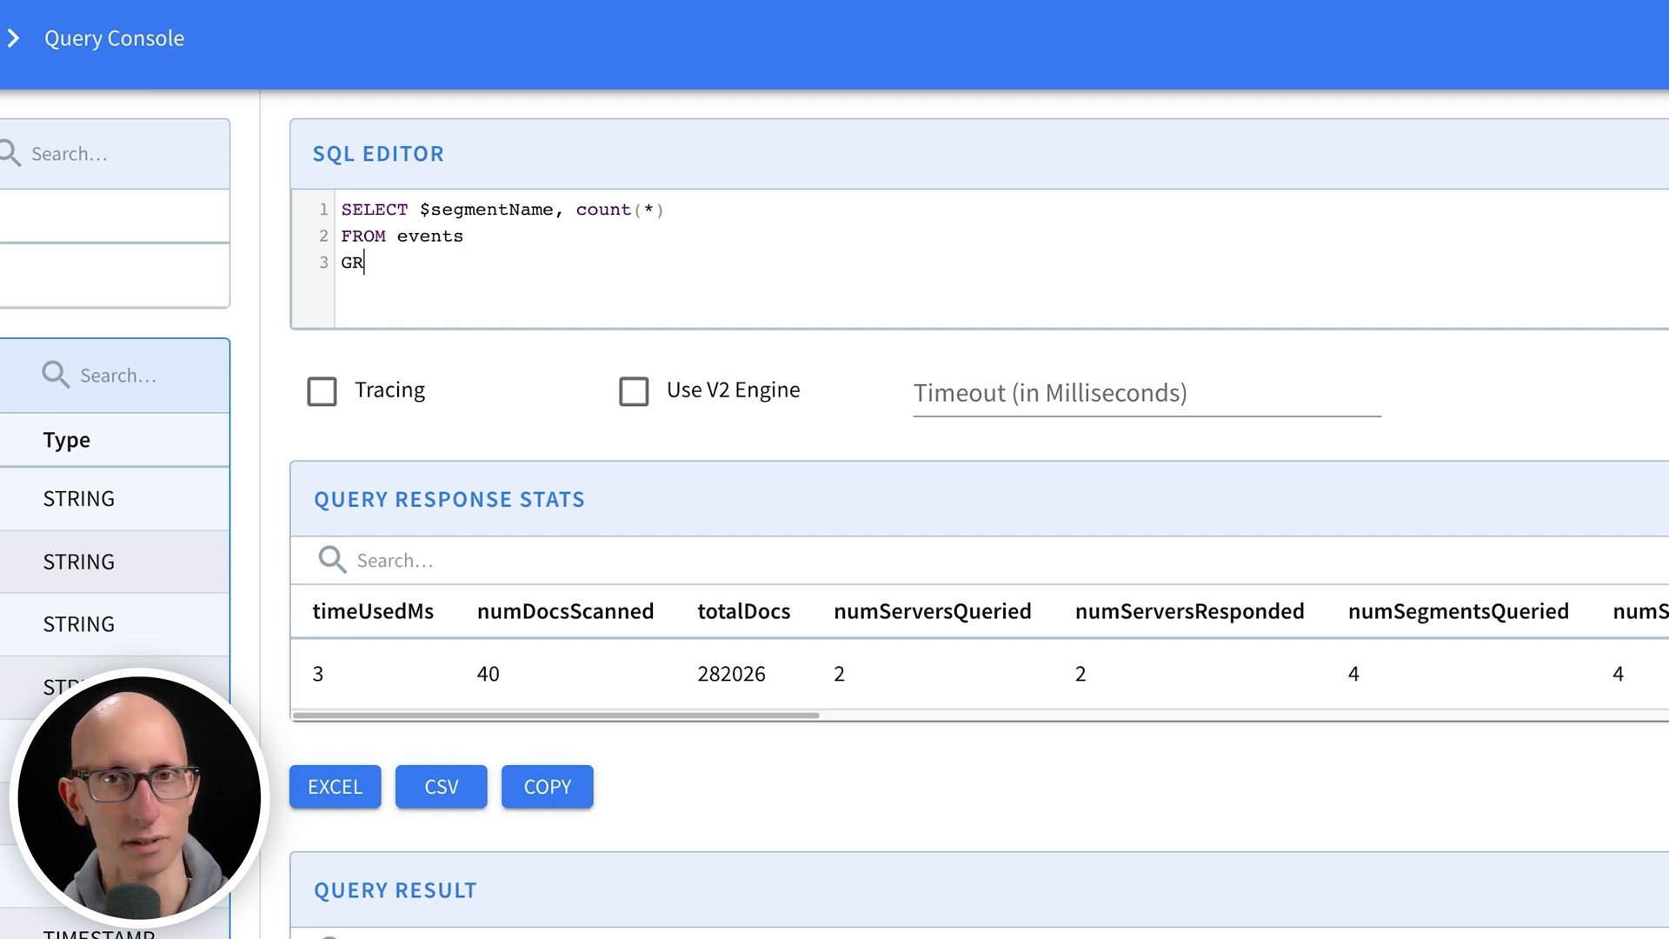
type("OUP BY $segmentNa")
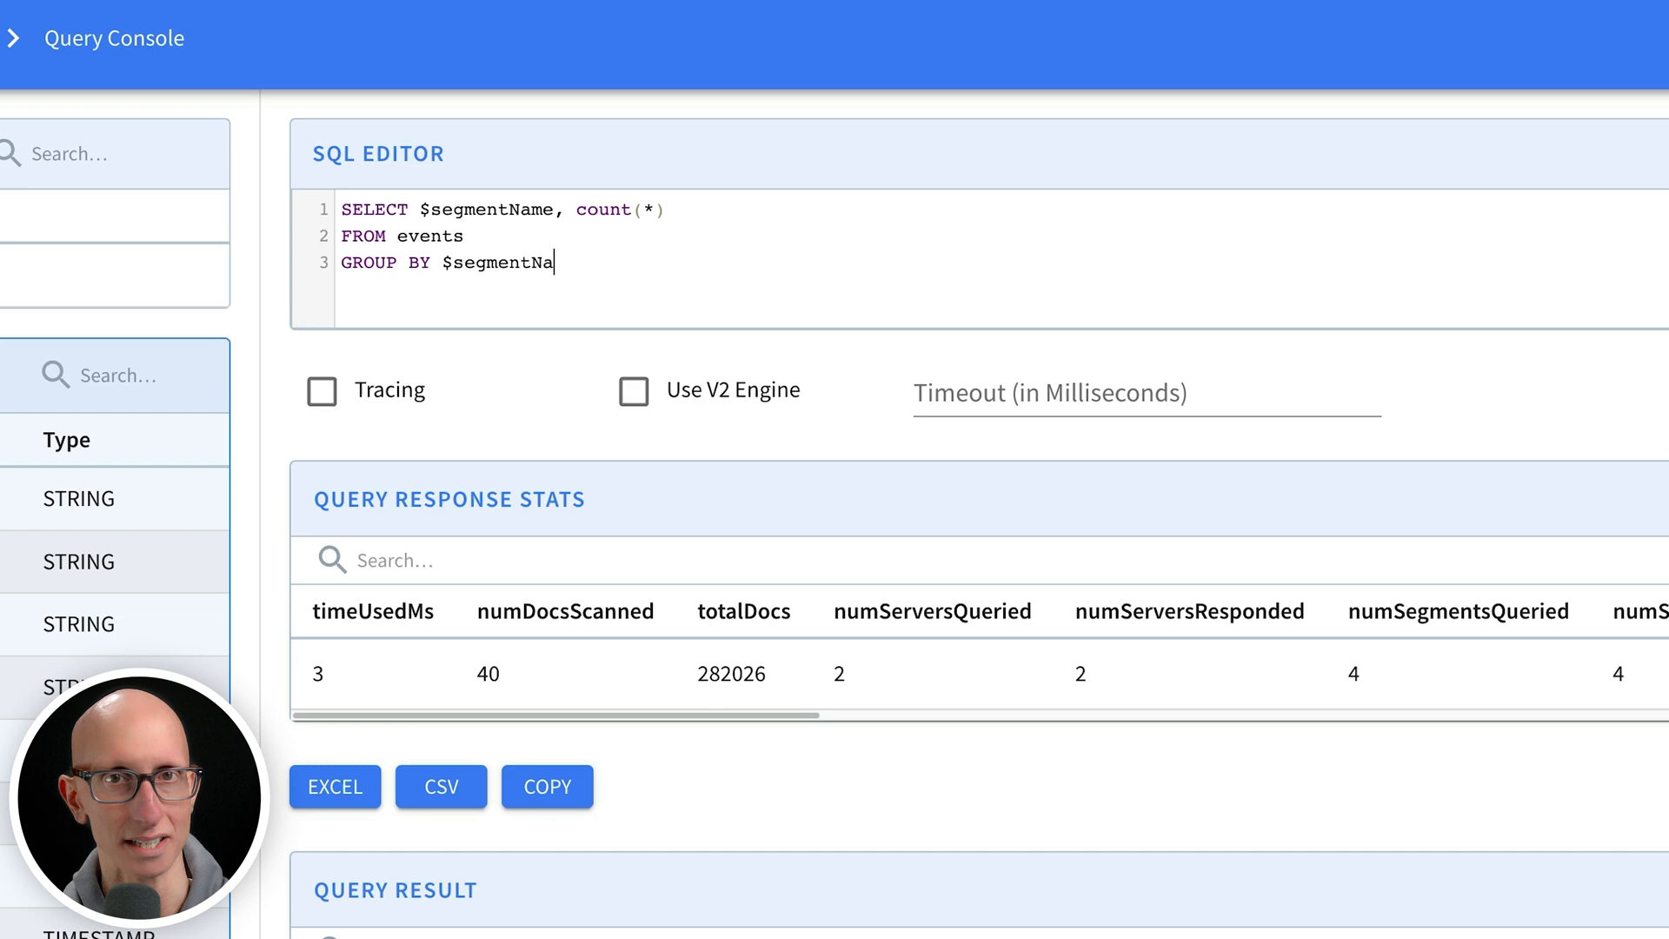
left_click(1470, 287)
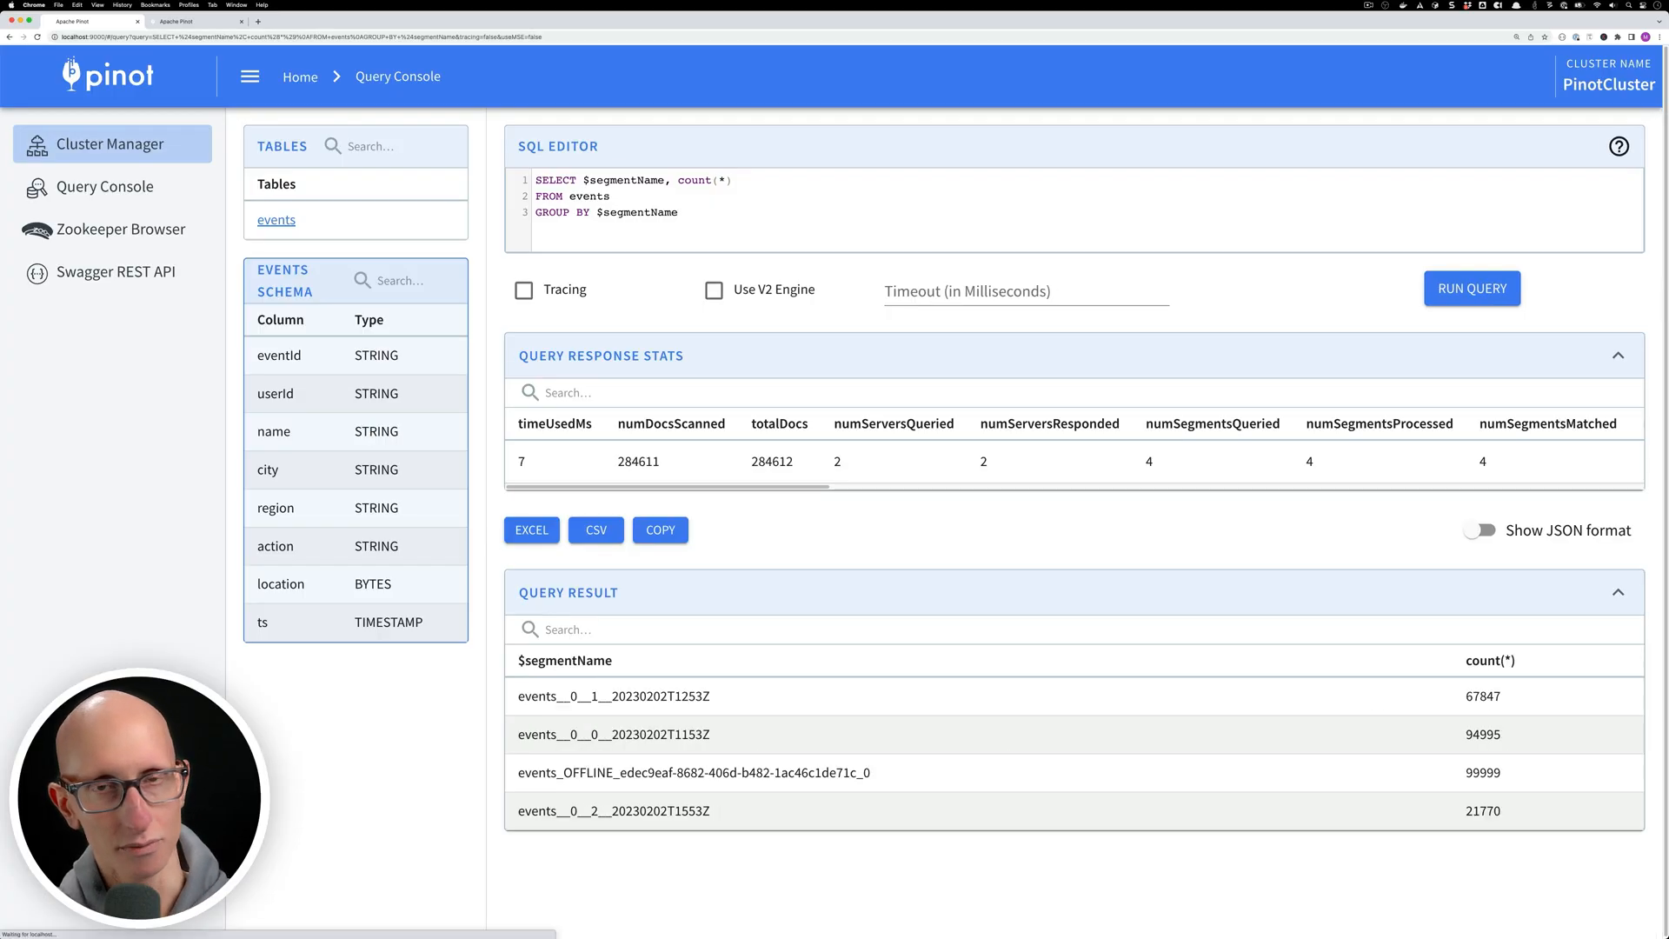
left_click(676, 212)
type("FR")
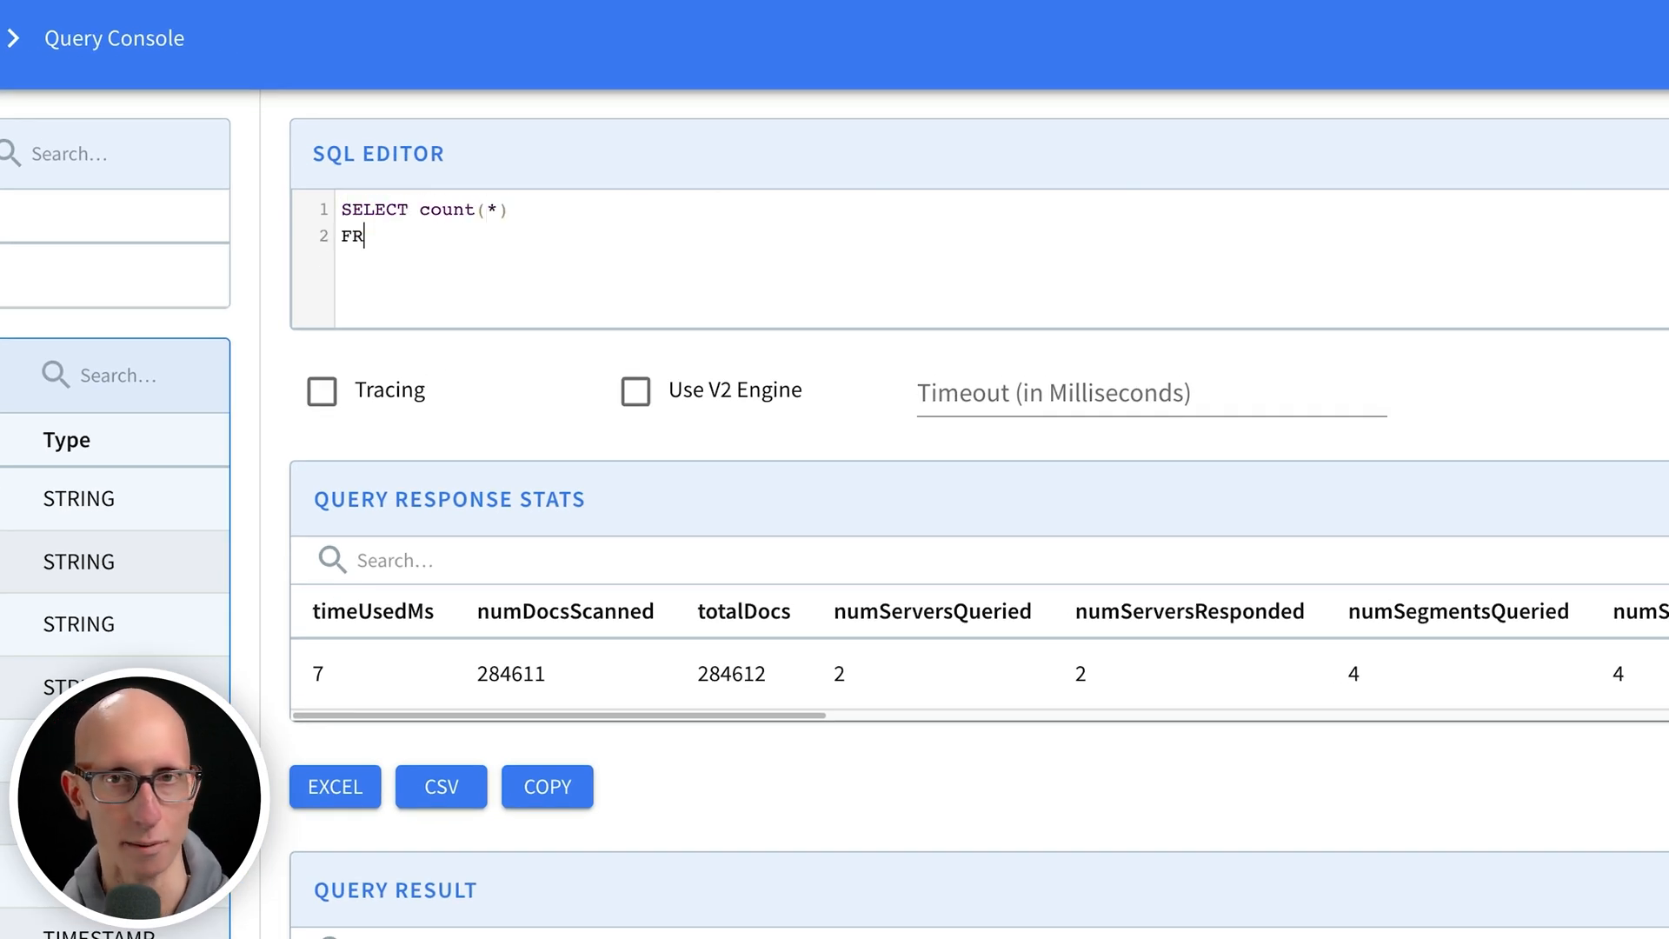
Enter SELECT count(*) FROM events_OFFLINE to get the 100,000-row total.
type("OM events_OFFL")
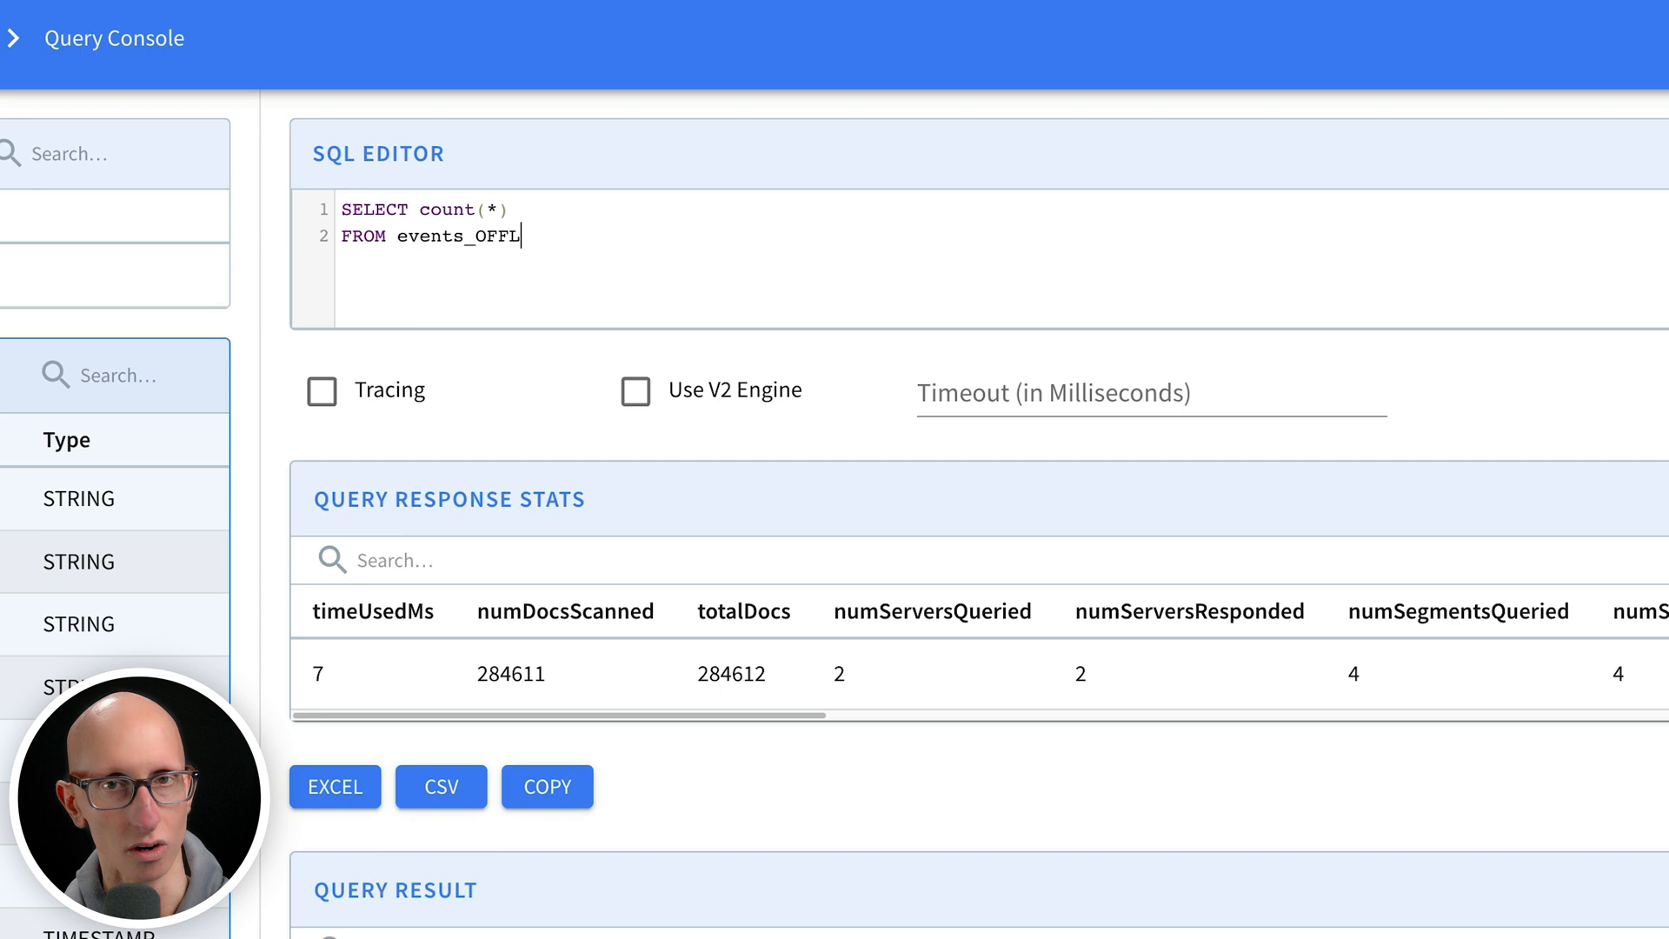
type("INE")
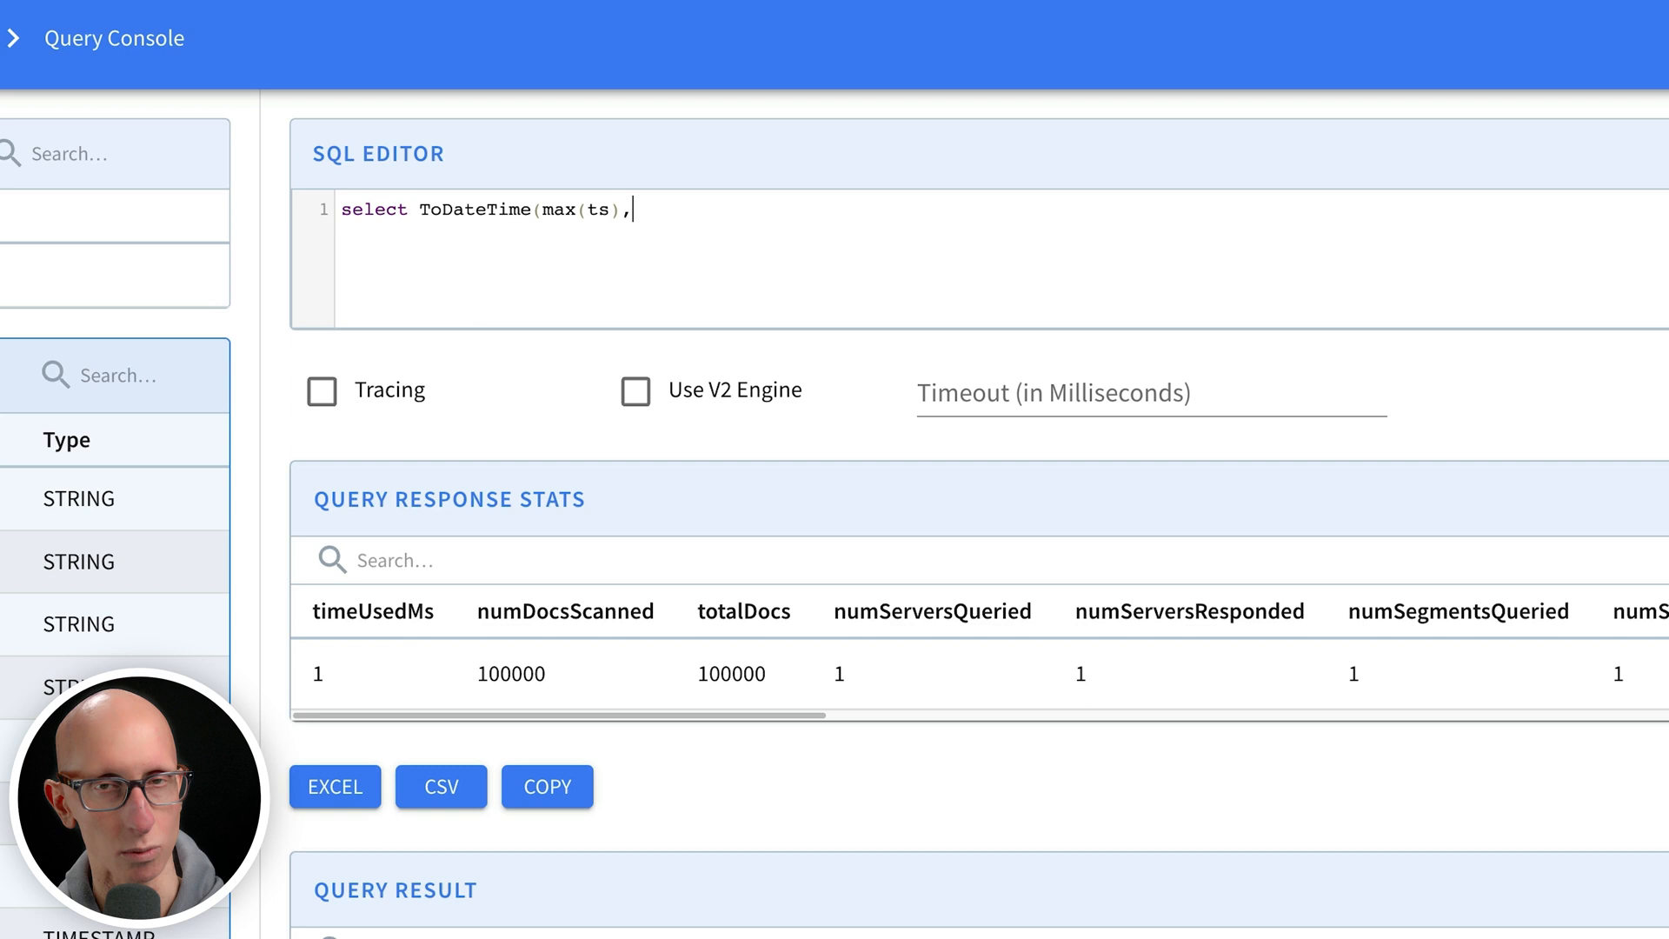
type("'YYYY-MM-dd HH:mm:ss')")
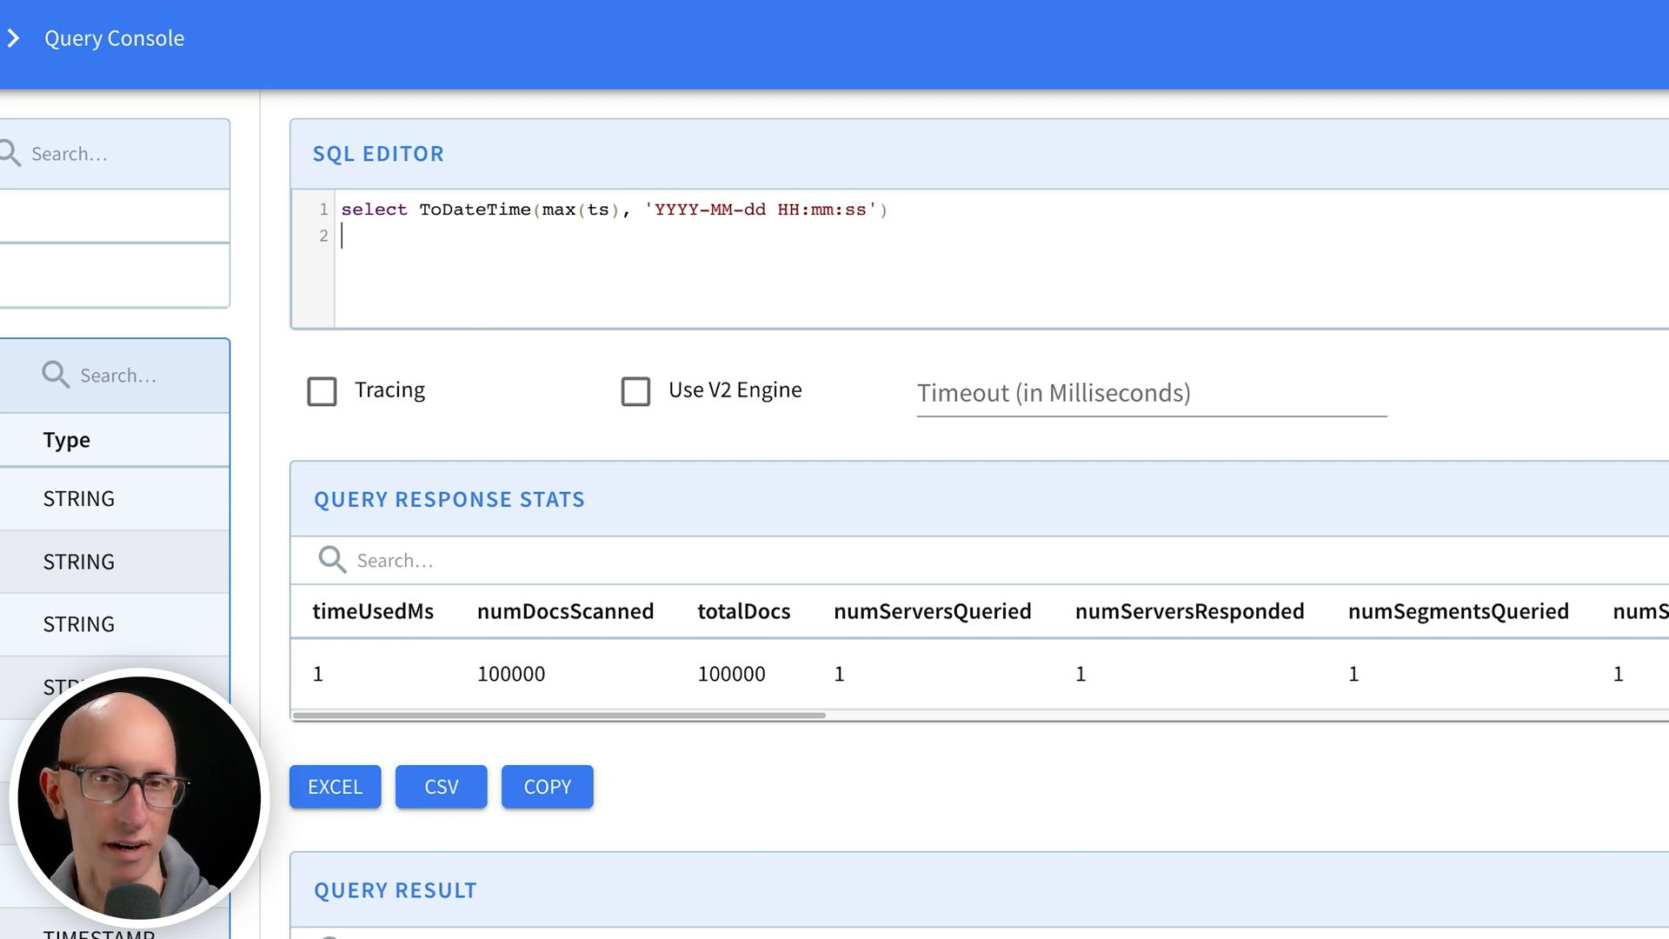
type("from events_OFFLINE;")
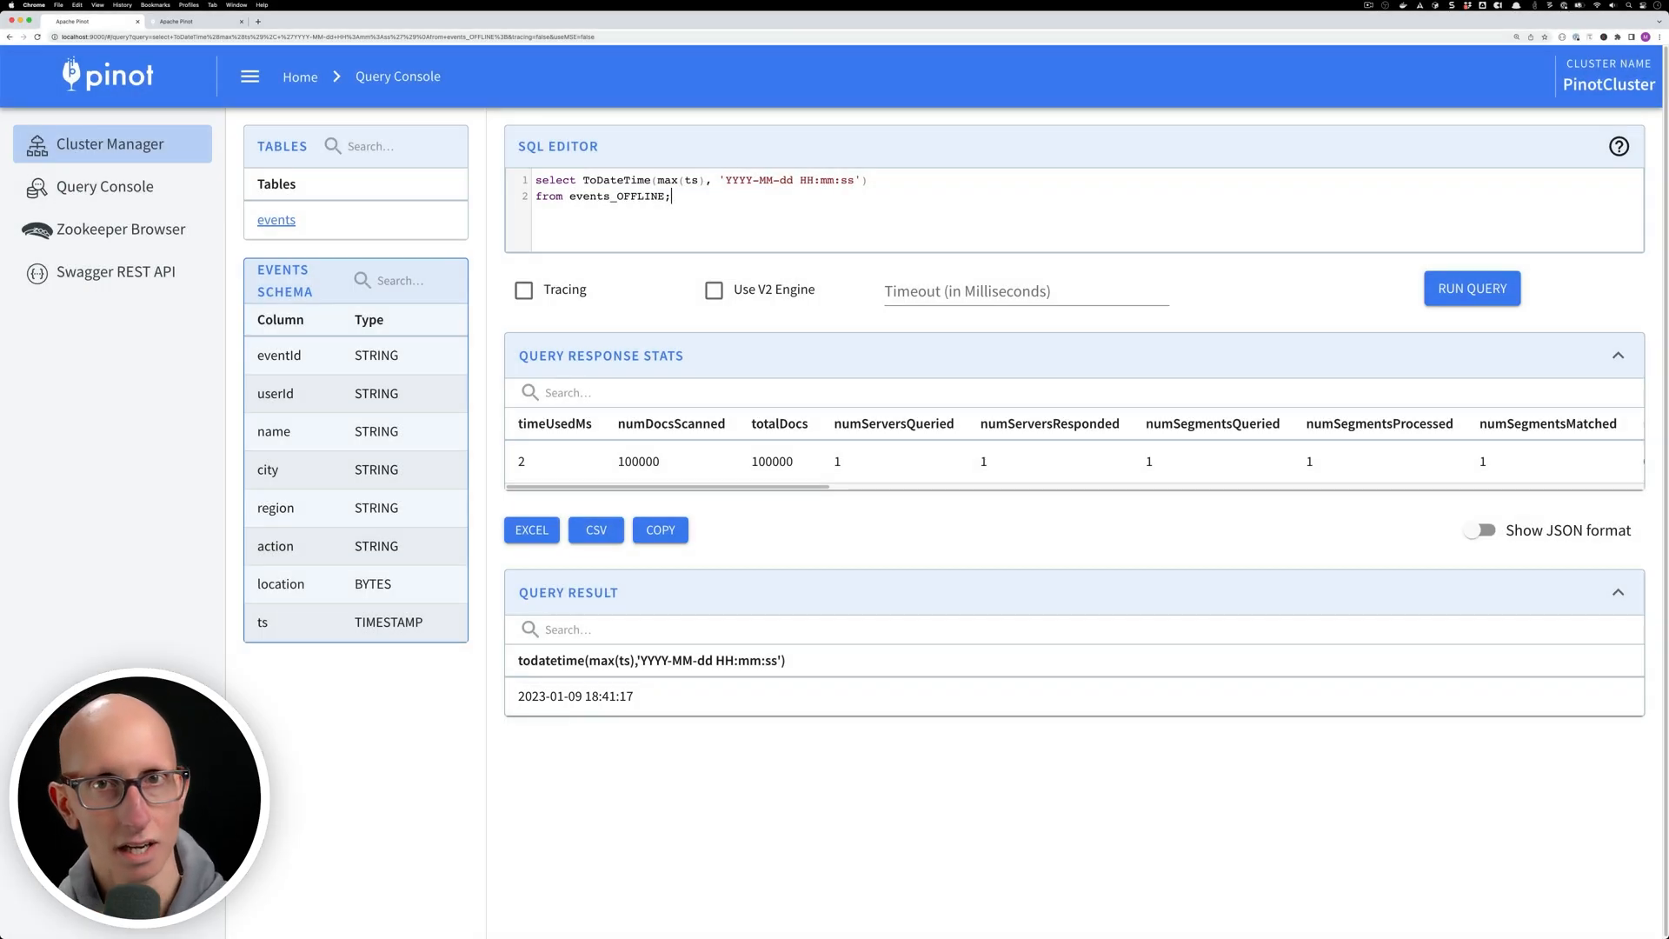
left_click(277, 219)
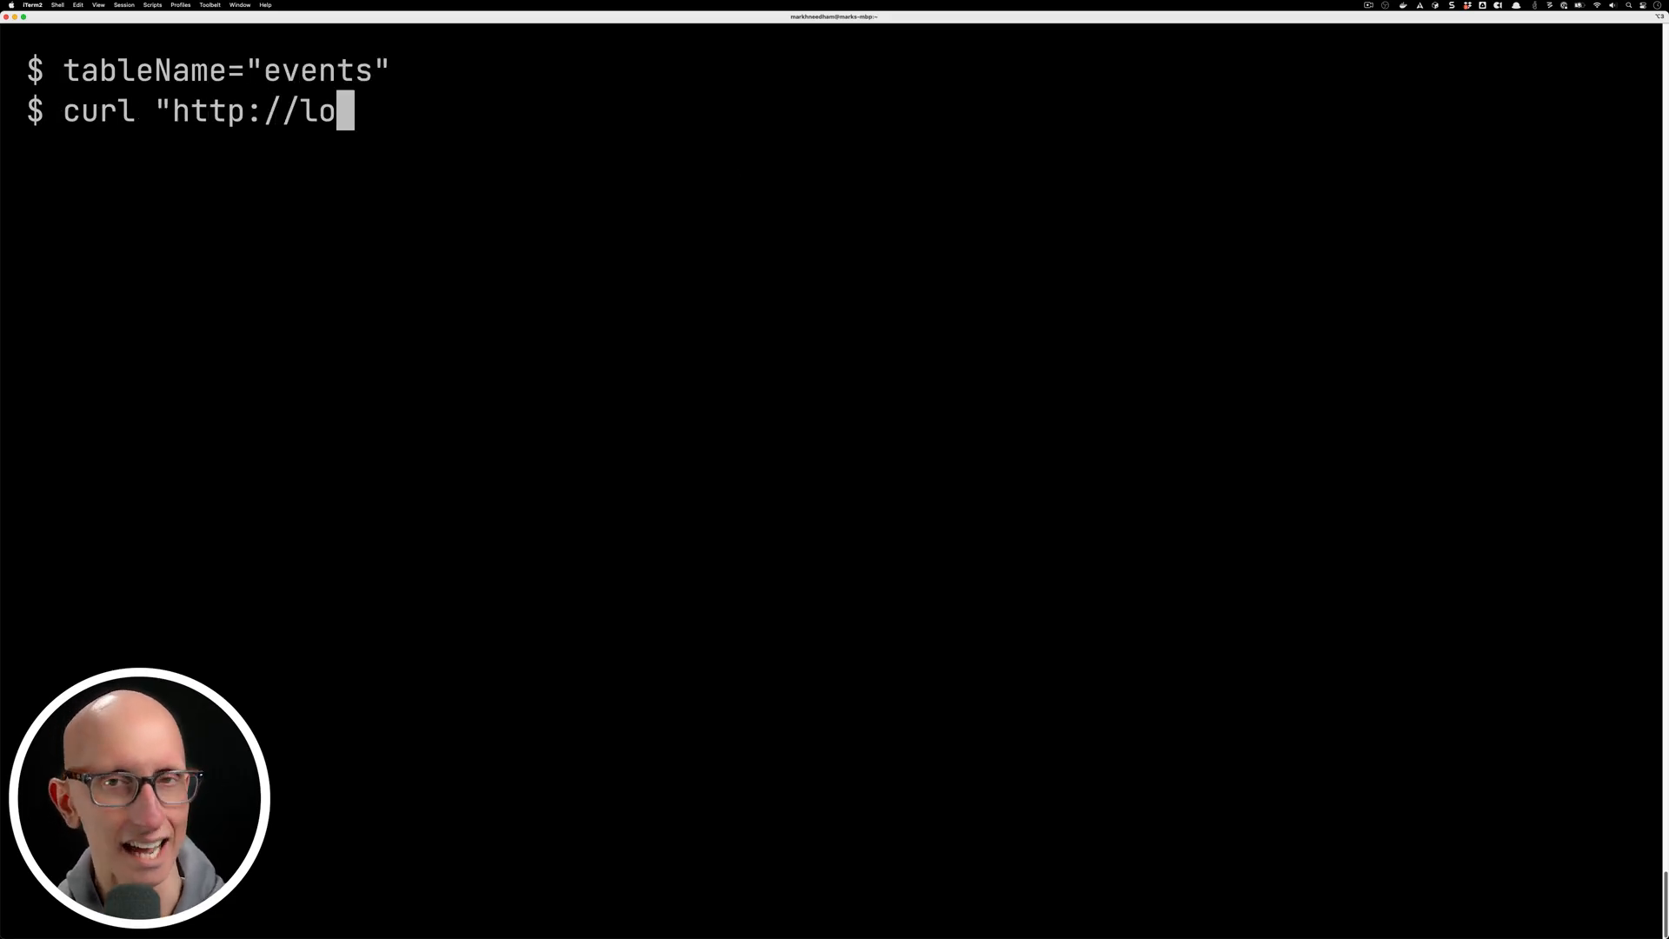
Curl the broker's localhost:8099/debug/timeBoundary endpoint for the events table and recall the POST command.
type("calhost:8099/debug/timeBoundary/${tableNam")
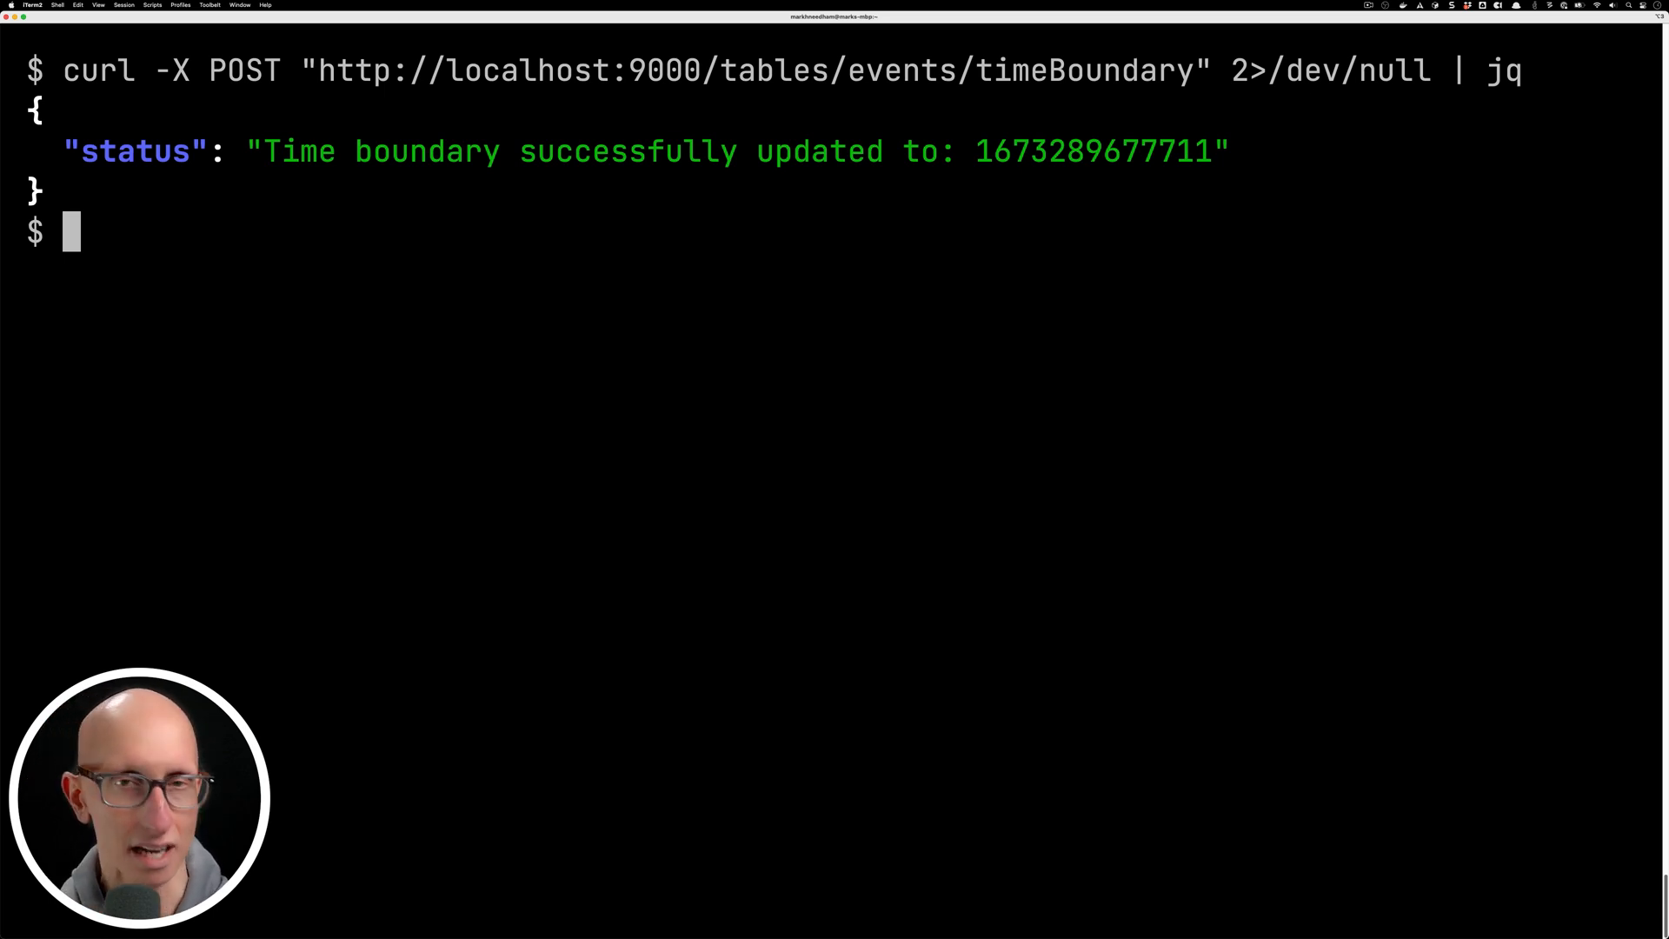
key("ctrl+r")
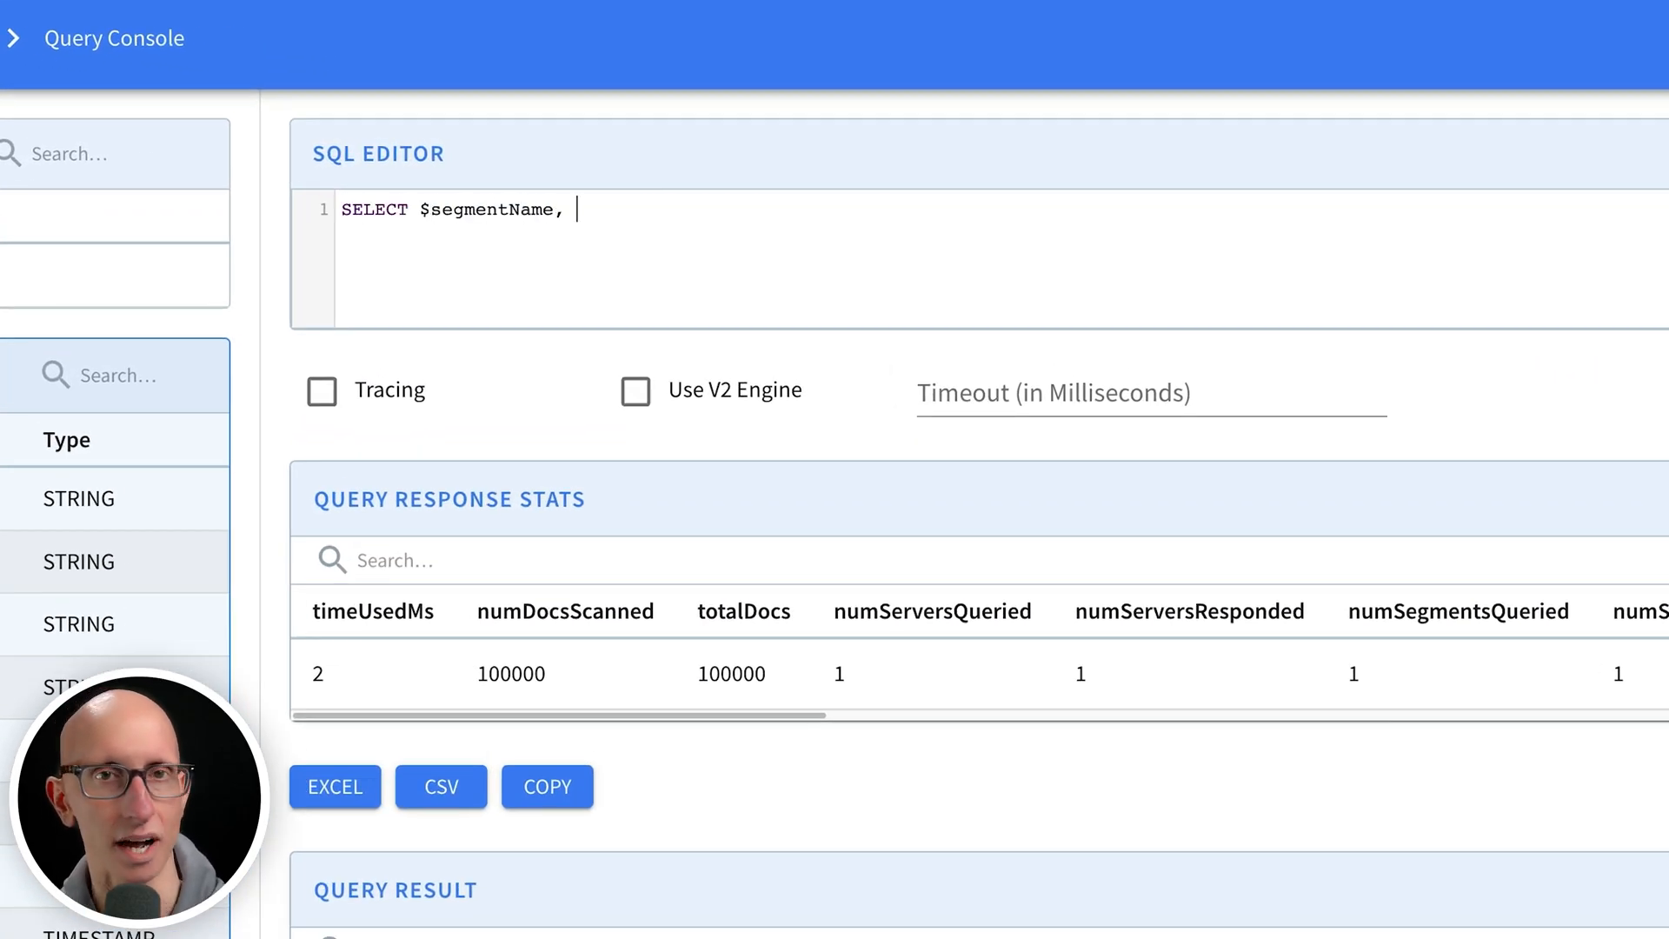
Begin retyping the SELECT $segmentName, count(*) FROM events GROUP BY query.
type("count(*)")
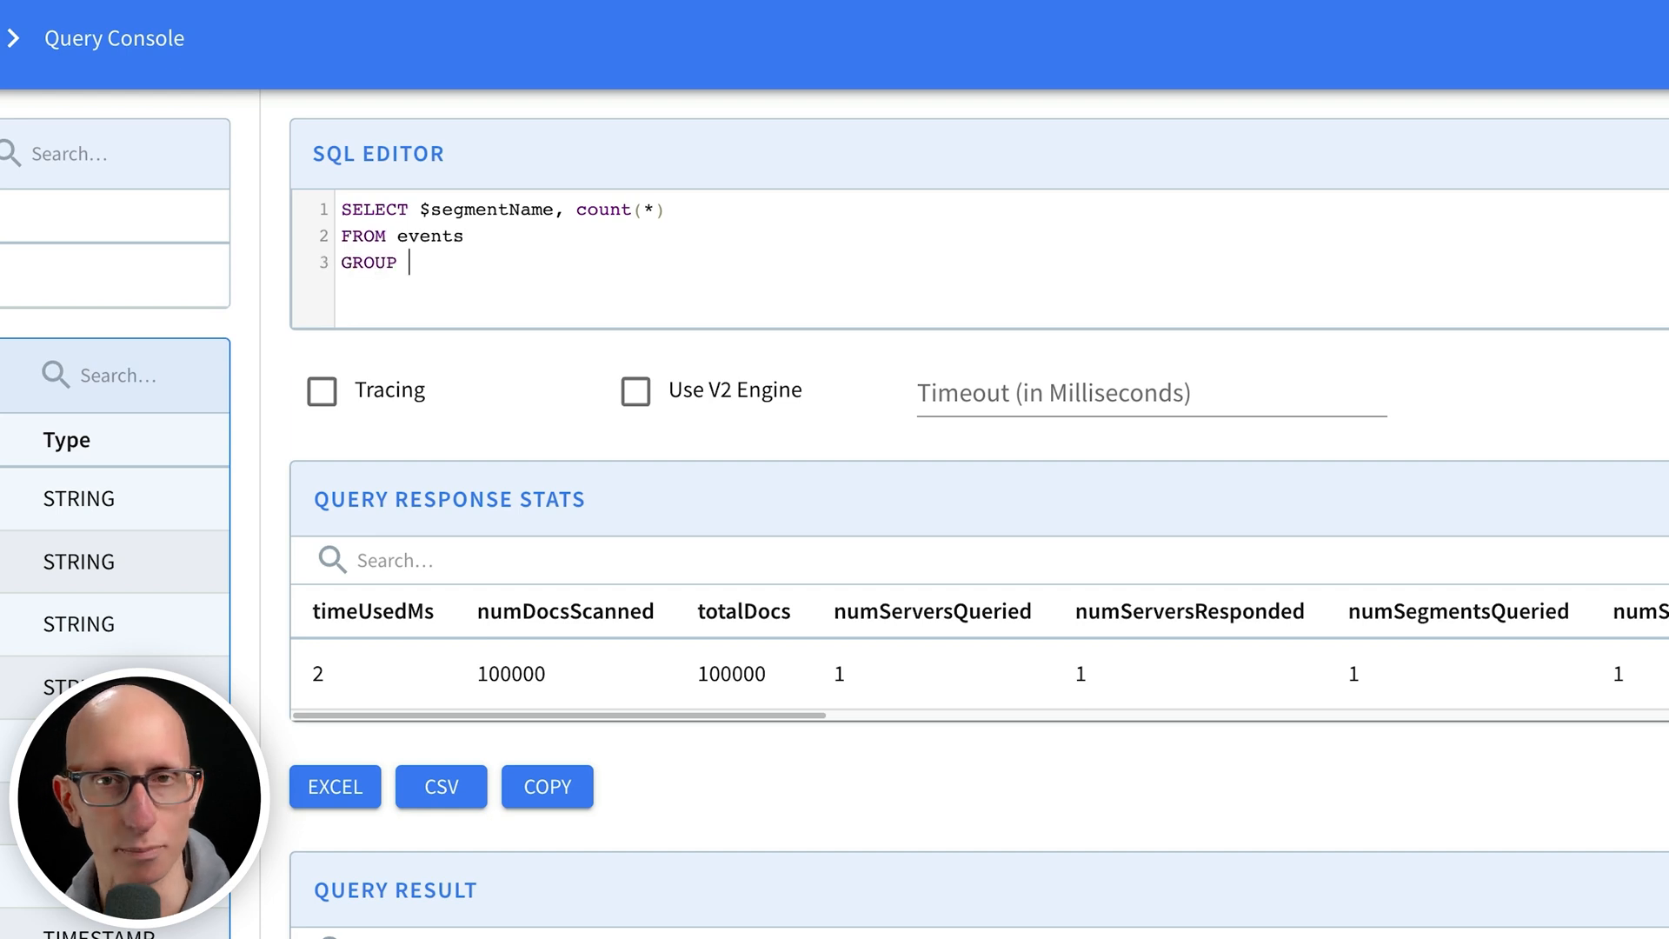